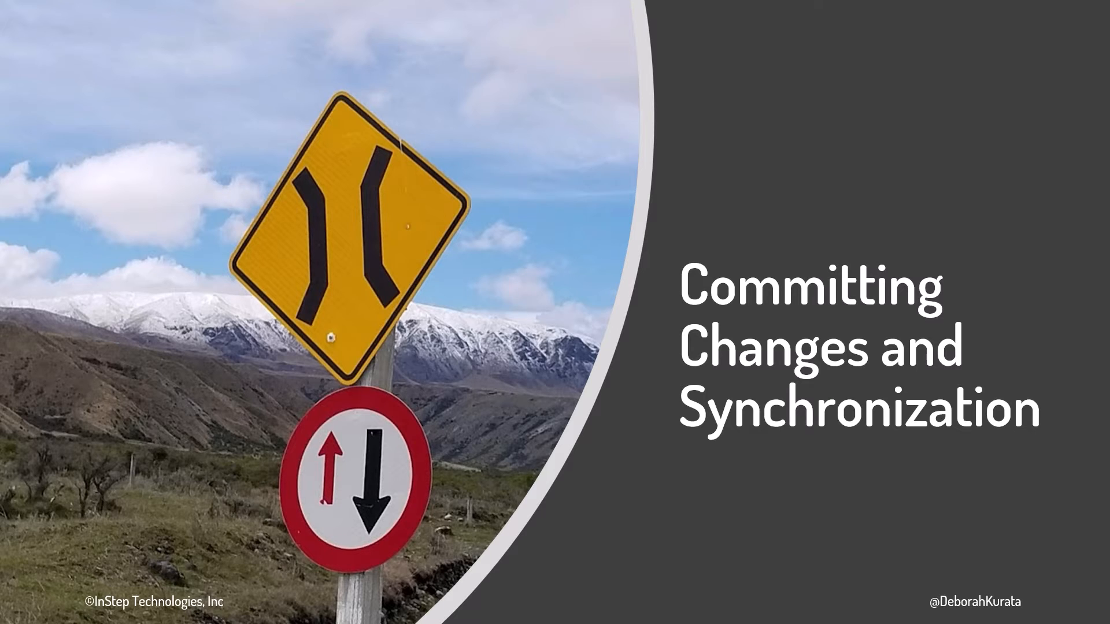
key(right)
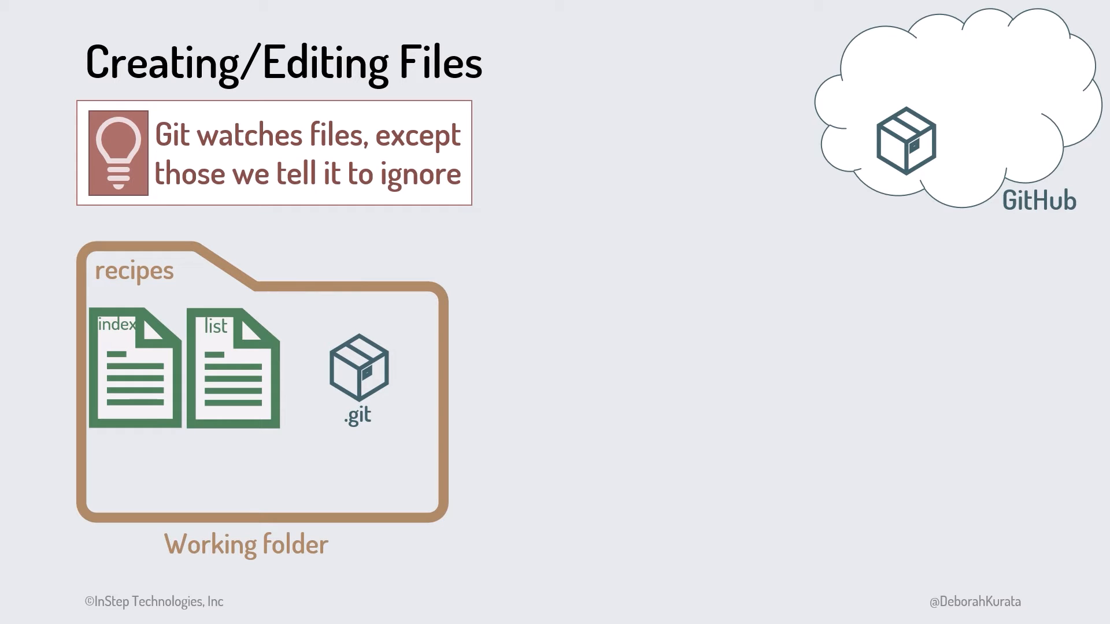
key(Right)
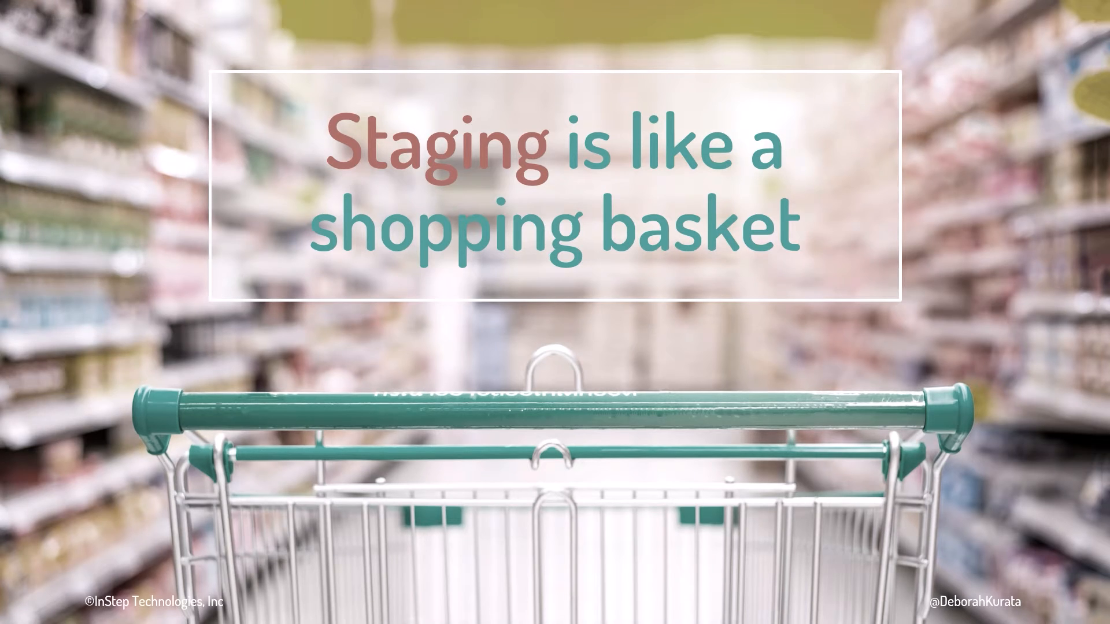
key(Right)
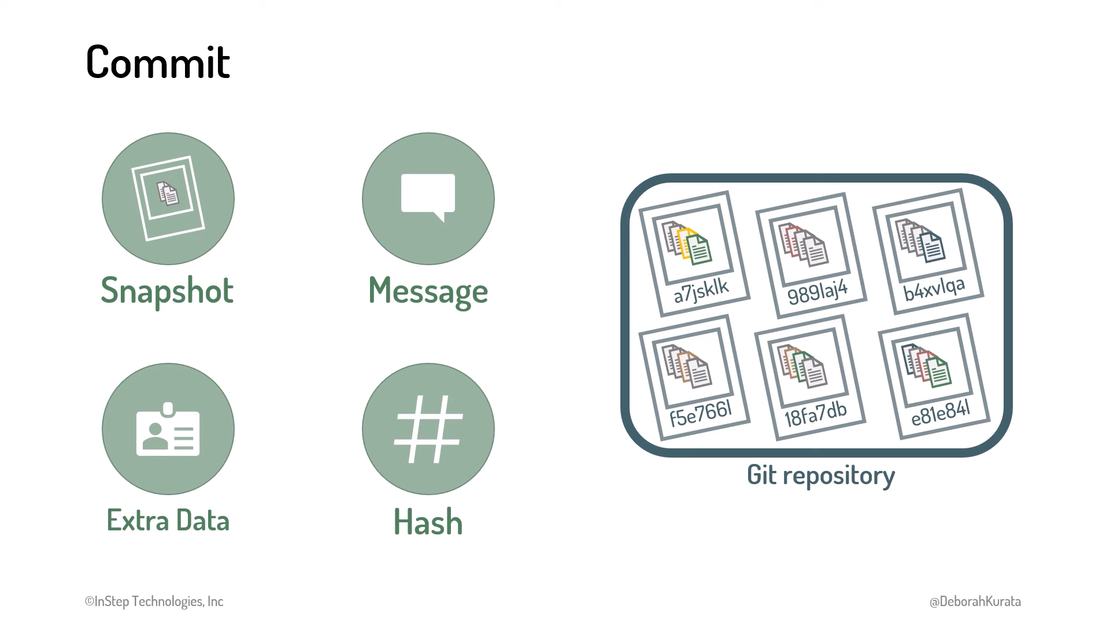
key(Right)
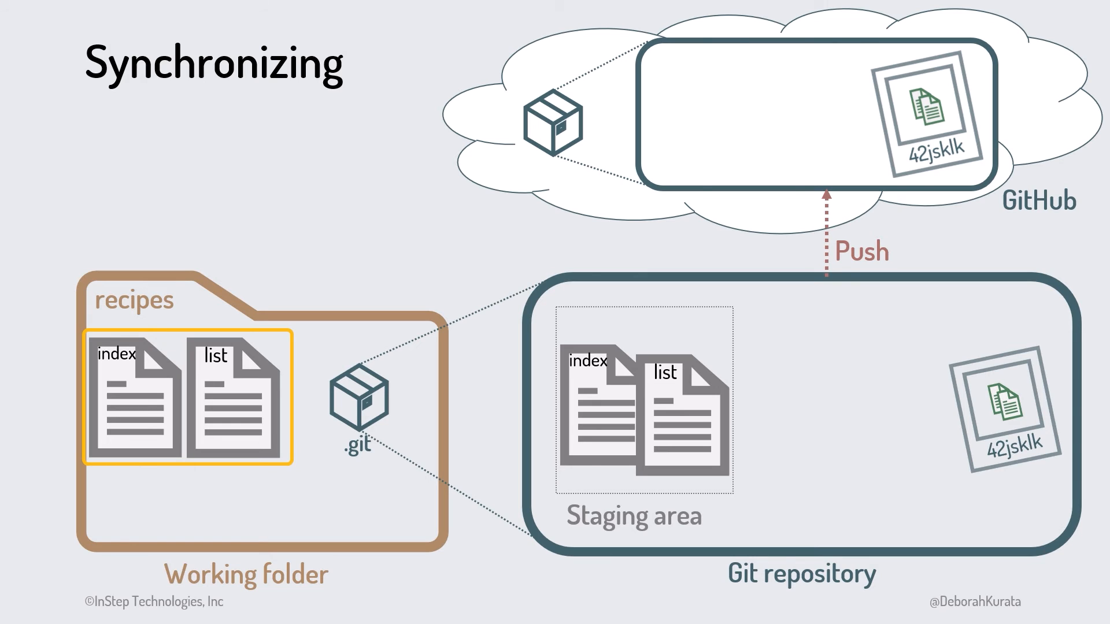
key(Right)
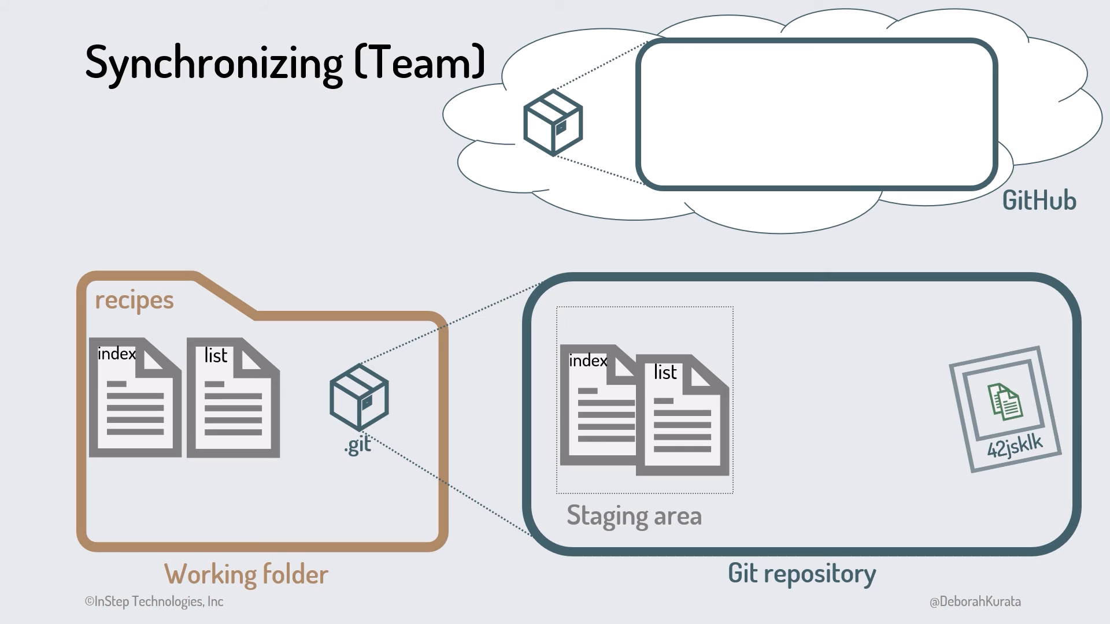